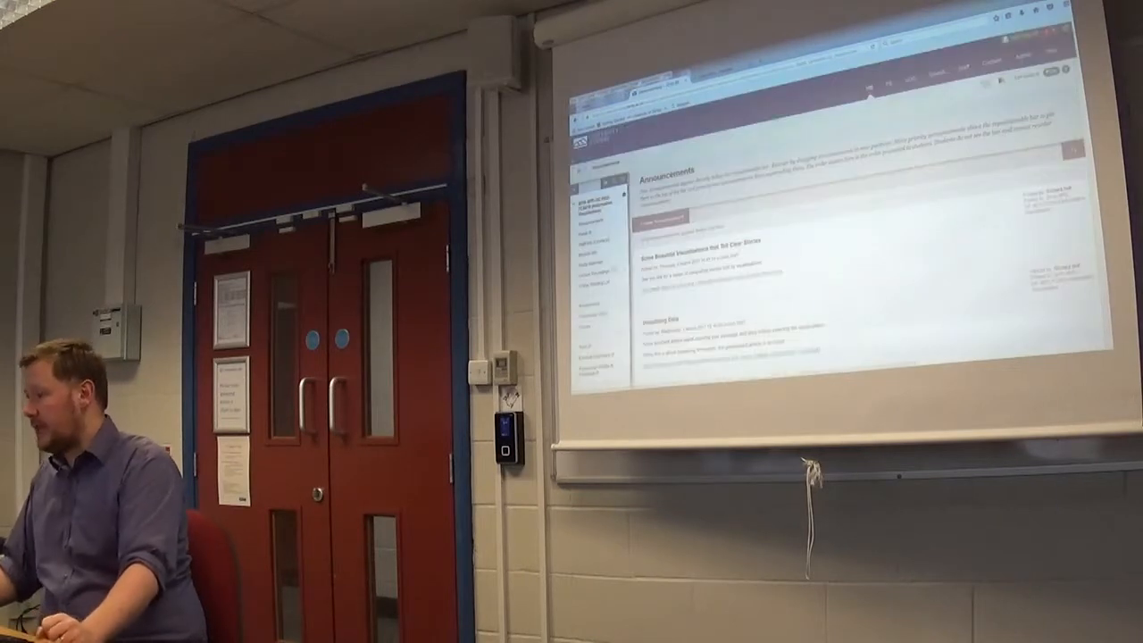
Step: Submit the work account on the Office 365 sign-in page to reach the Outlook mailbox
scroll("down", 3)
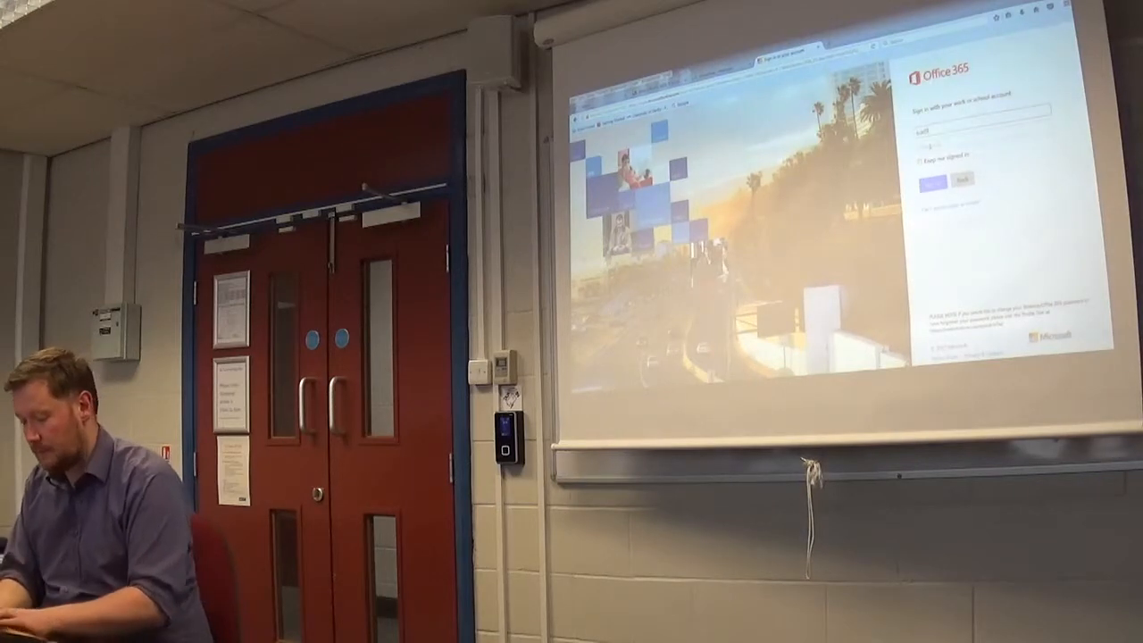
left_click(932, 179)
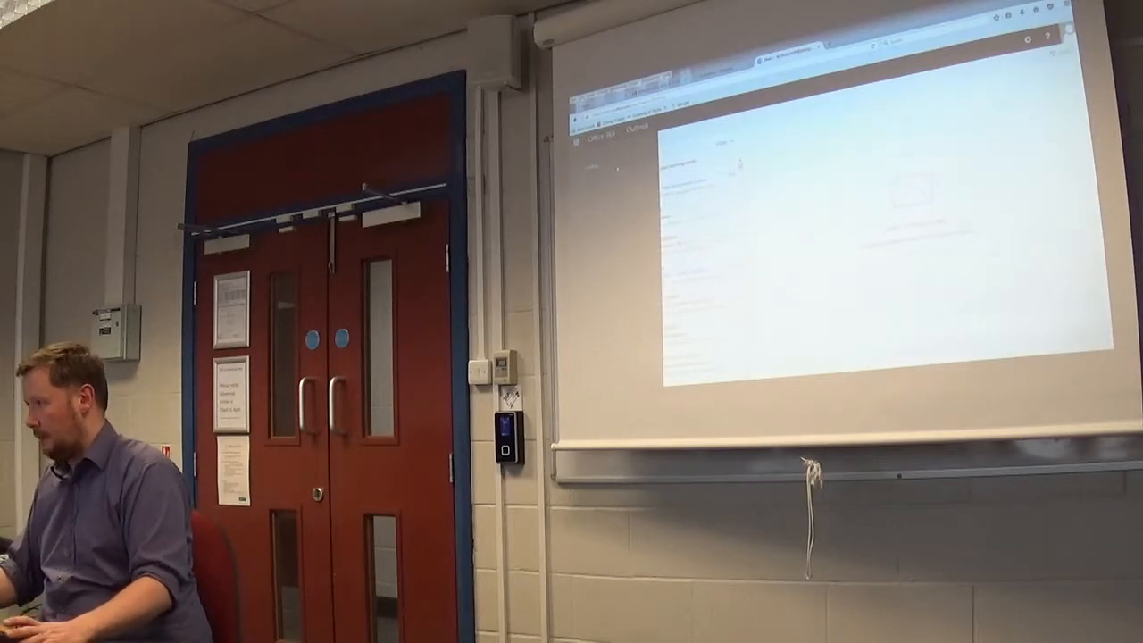
left_click(581, 138)
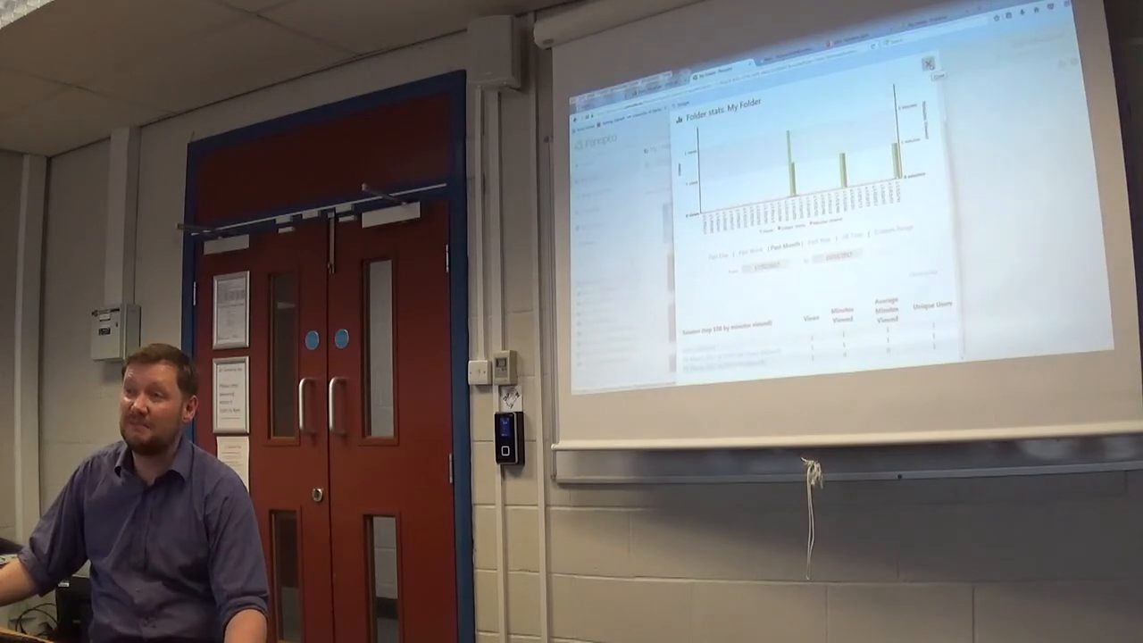
Step: Close the My Folder viewing statistics window to return to the recordings list
left_click(929, 61)
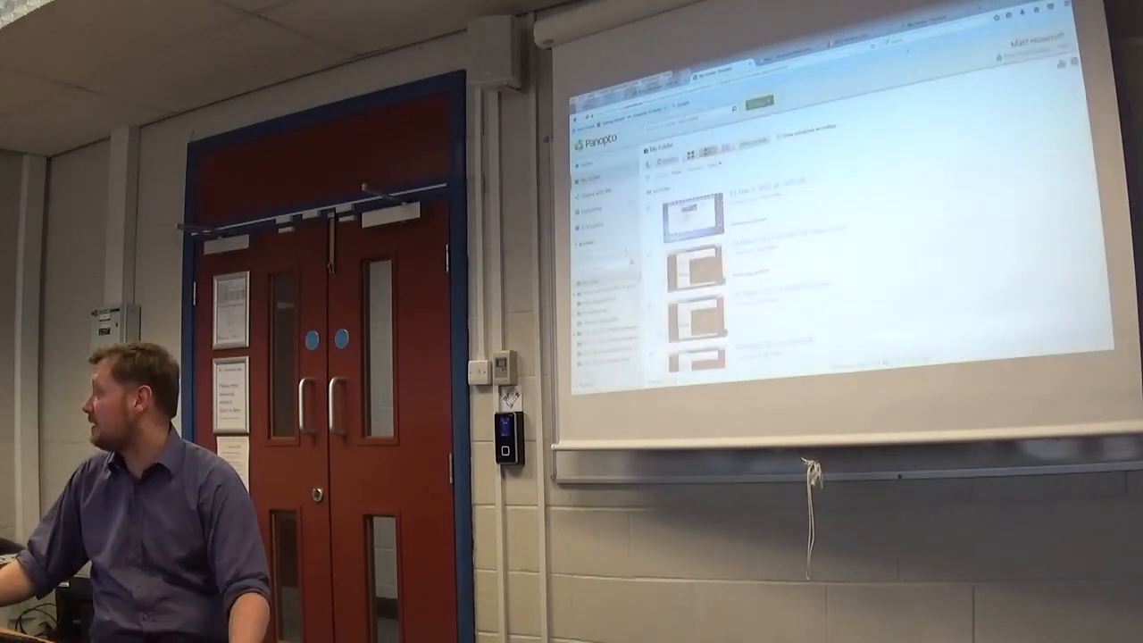